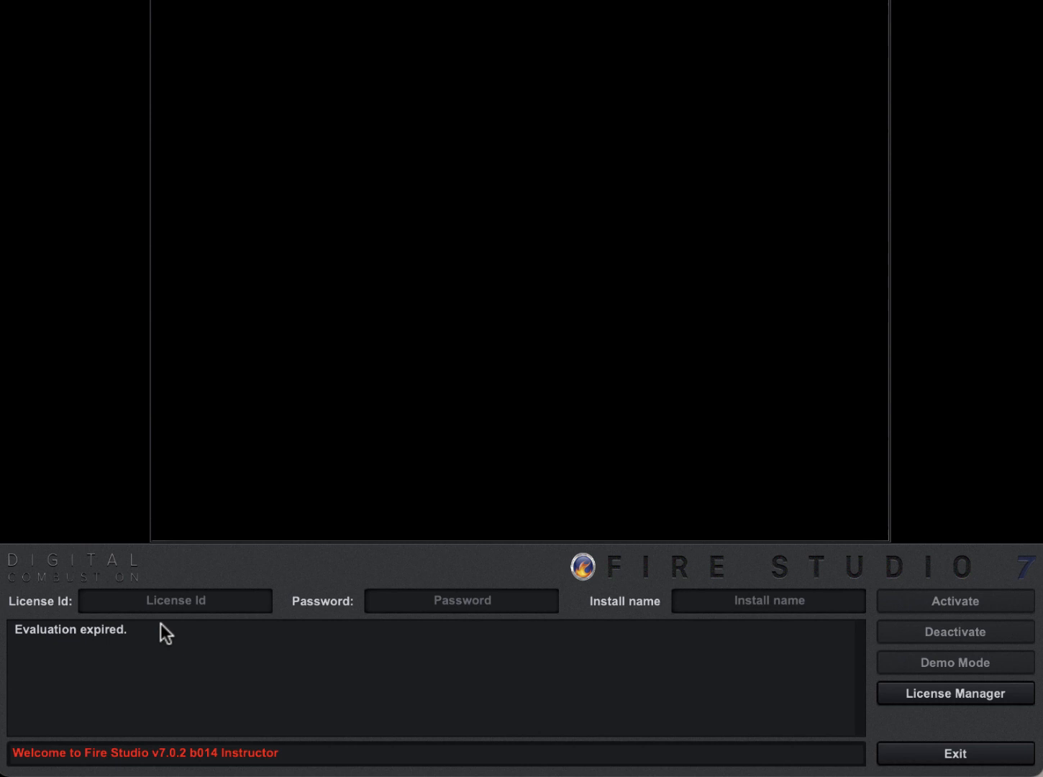
pyautogui.moveTo(322, 624)
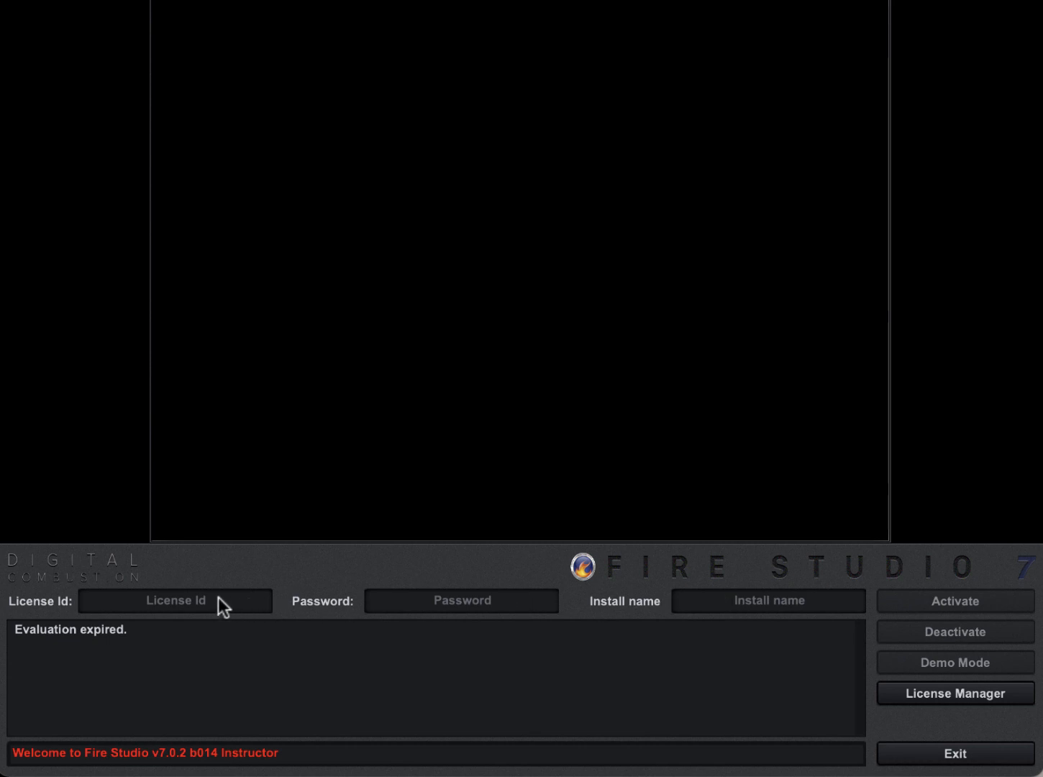
# Fill in the license ID and password on the activation screen.
pyautogui.click(175, 601)
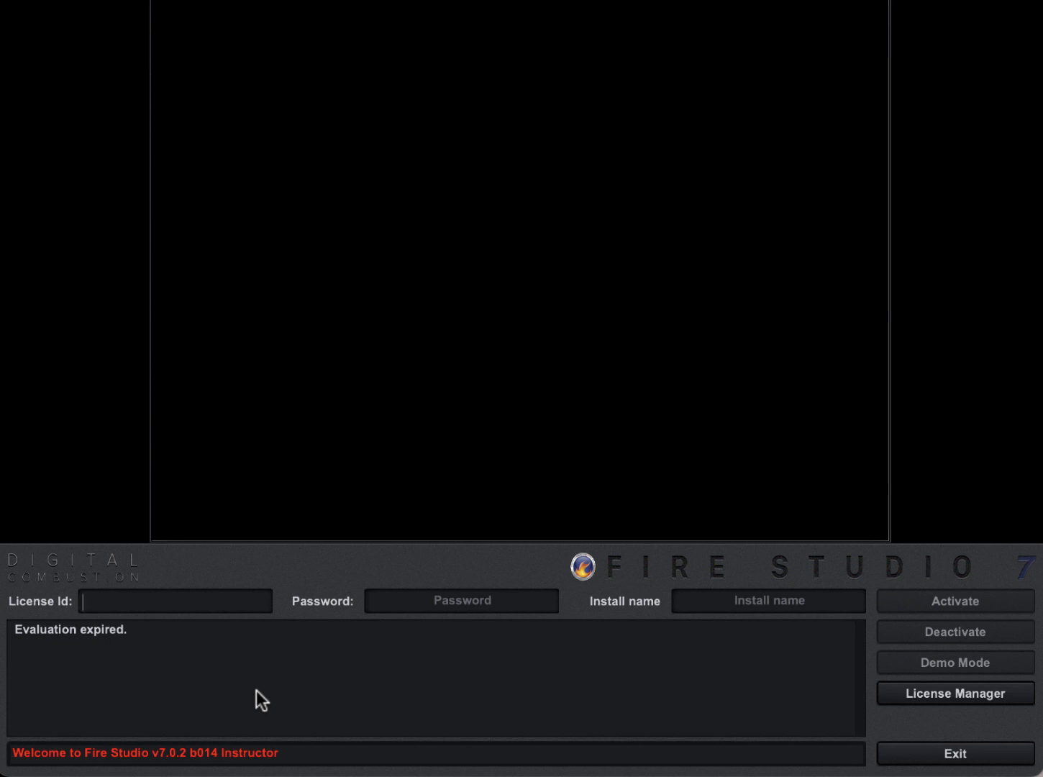
pyautogui.click(174, 601)
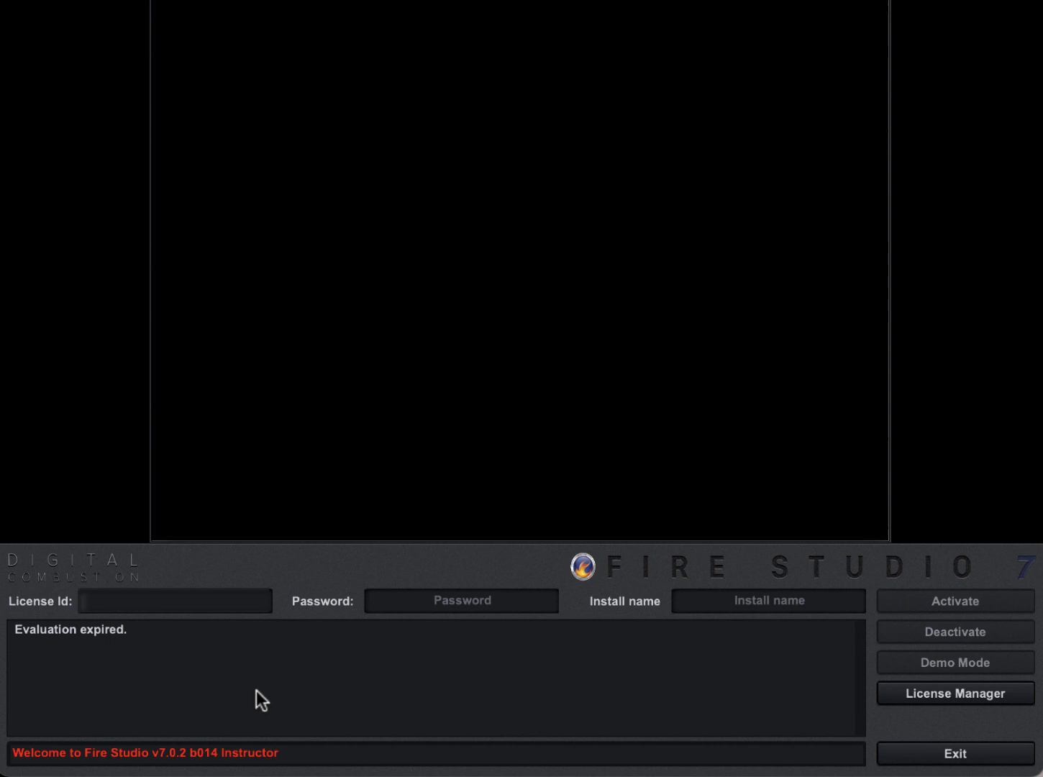
pyautogui.click(461, 600)
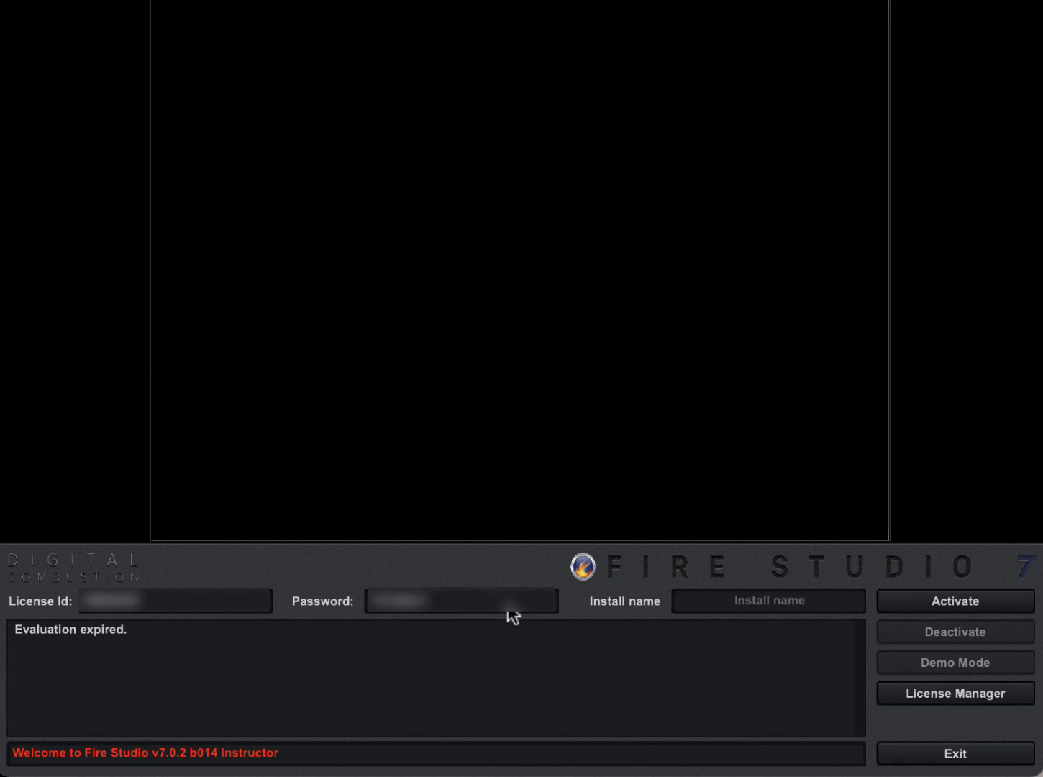
pyautogui.moveTo(656, 617)
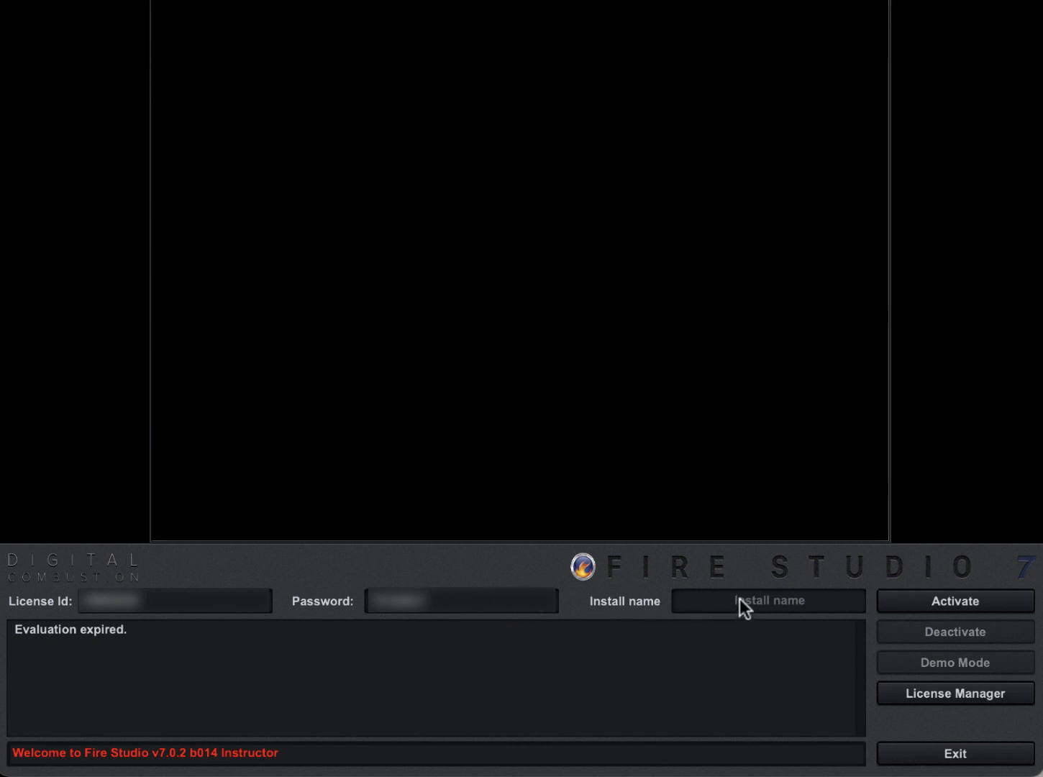
# Enter 'Laptop1' as the install name on the activation form.
pyautogui.click(766, 600)
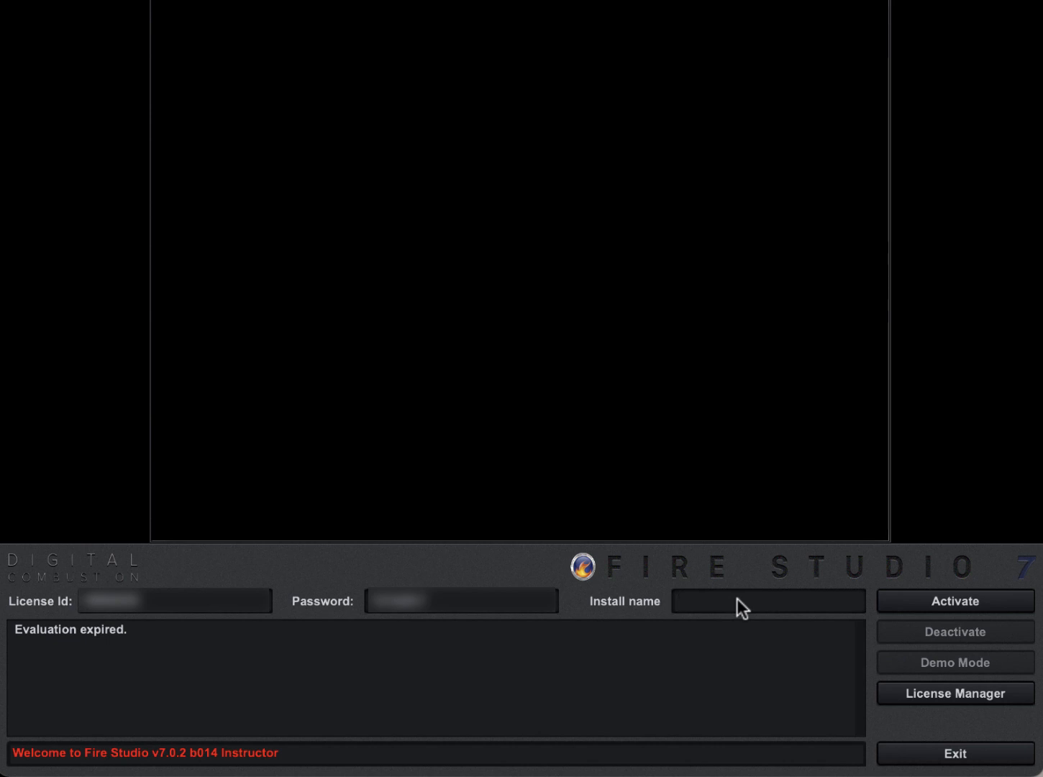
pyautogui.click(767, 601)
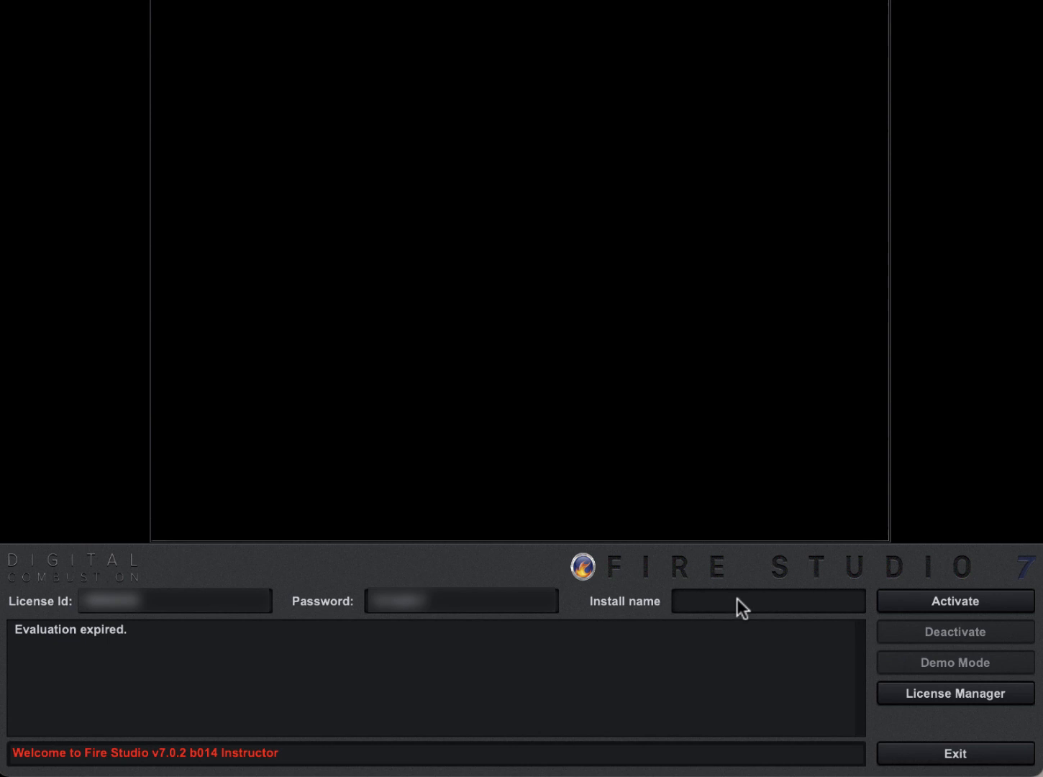
pyautogui.click(768, 600)
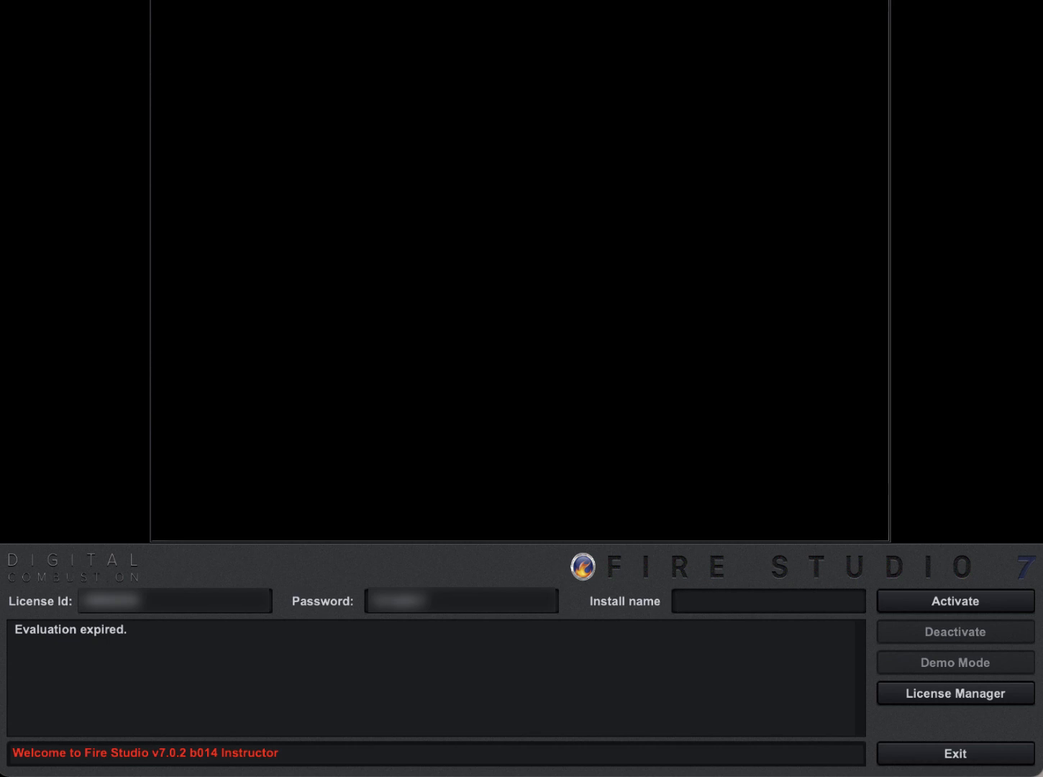
pyautogui.write('Laptop1')
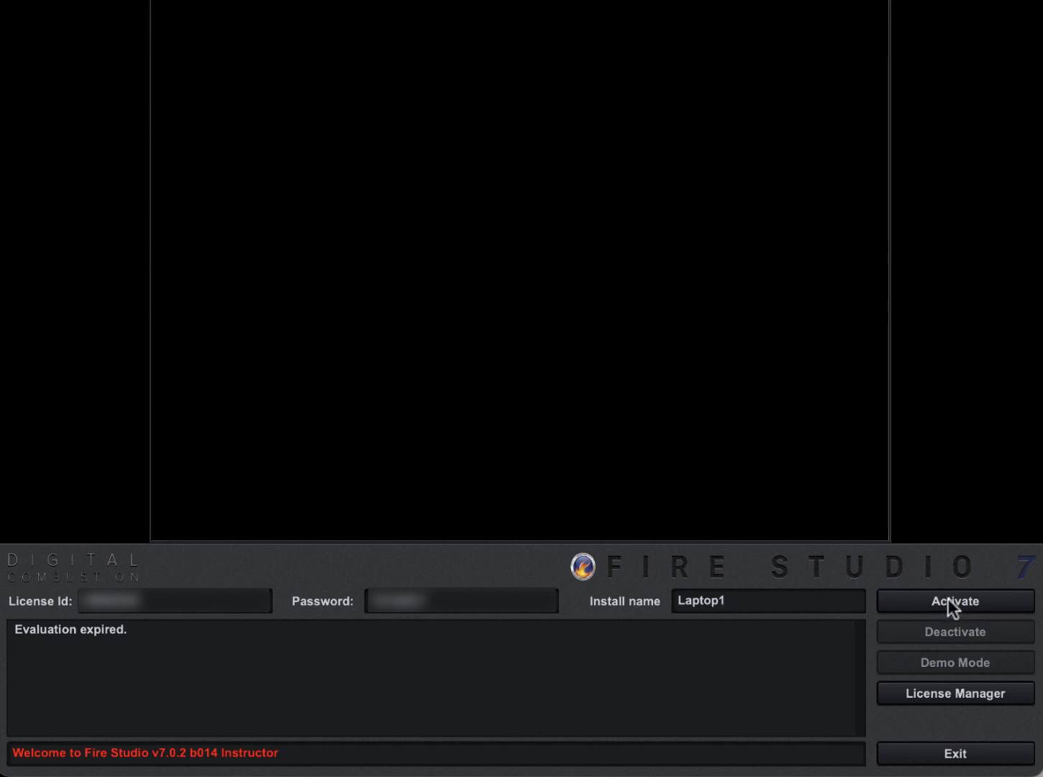
pyautogui.moveTo(978, 615)
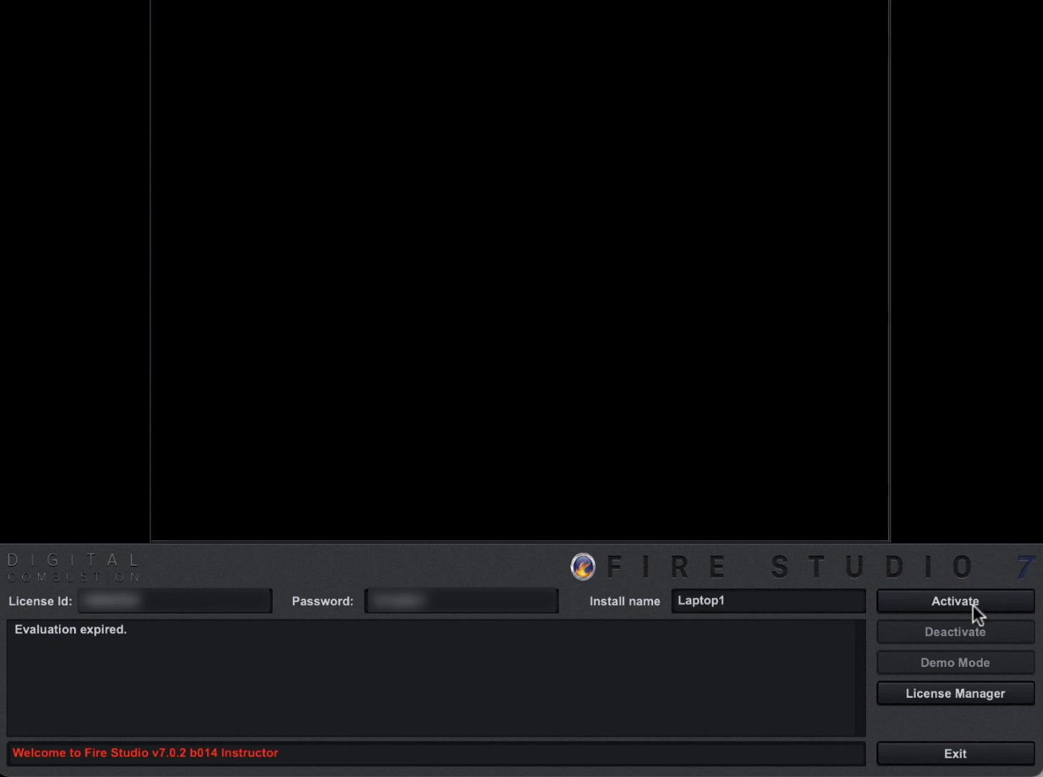
# Activate, approve the internet authorization, and dismiss the activation-successful message.
pyautogui.click(954, 601)
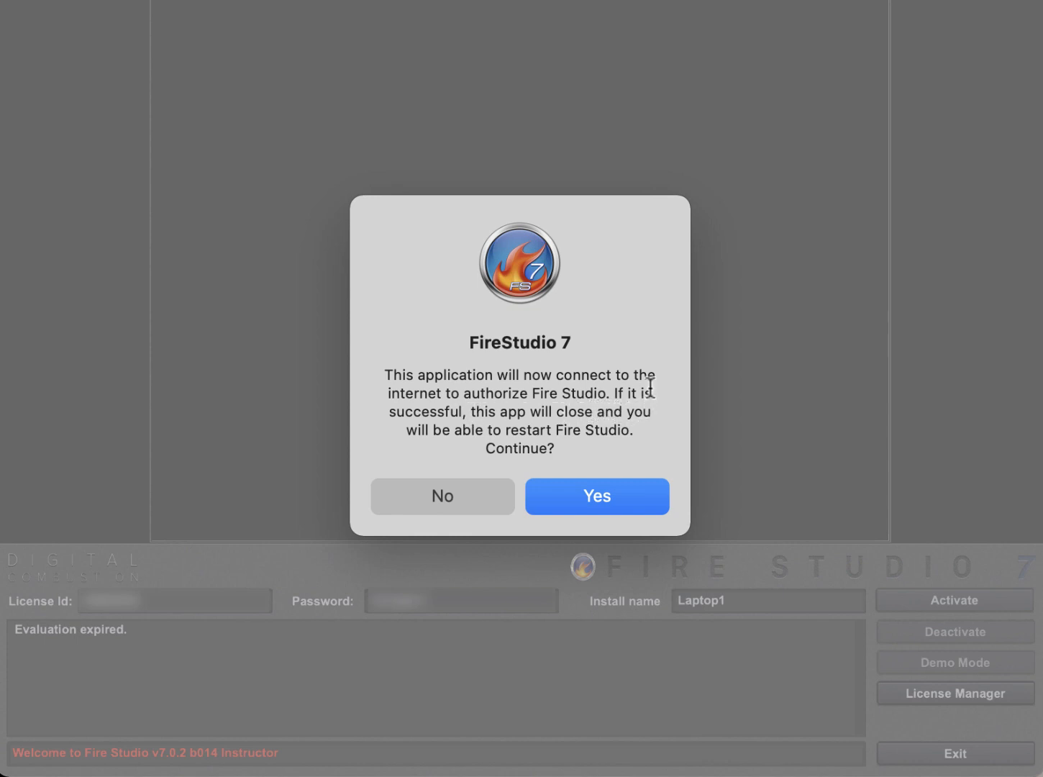
pyautogui.moveTo(559, 180)
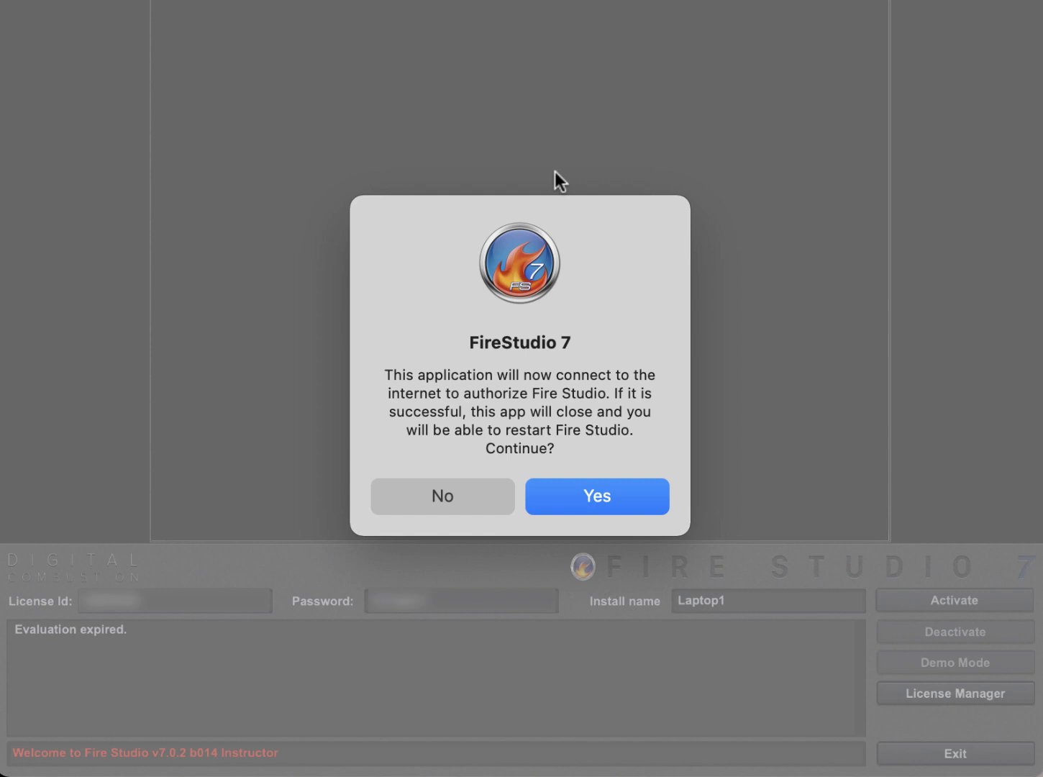
pyautogui.moveTo(576, 500)
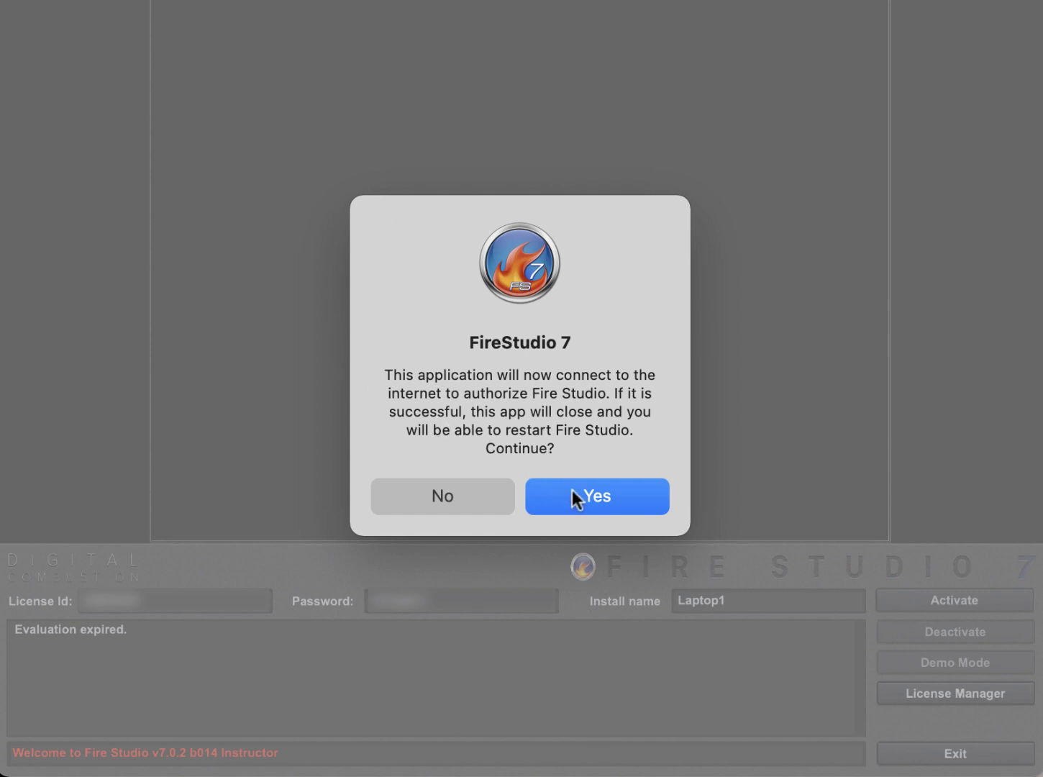
pyautogui.moveTo(568, 502)
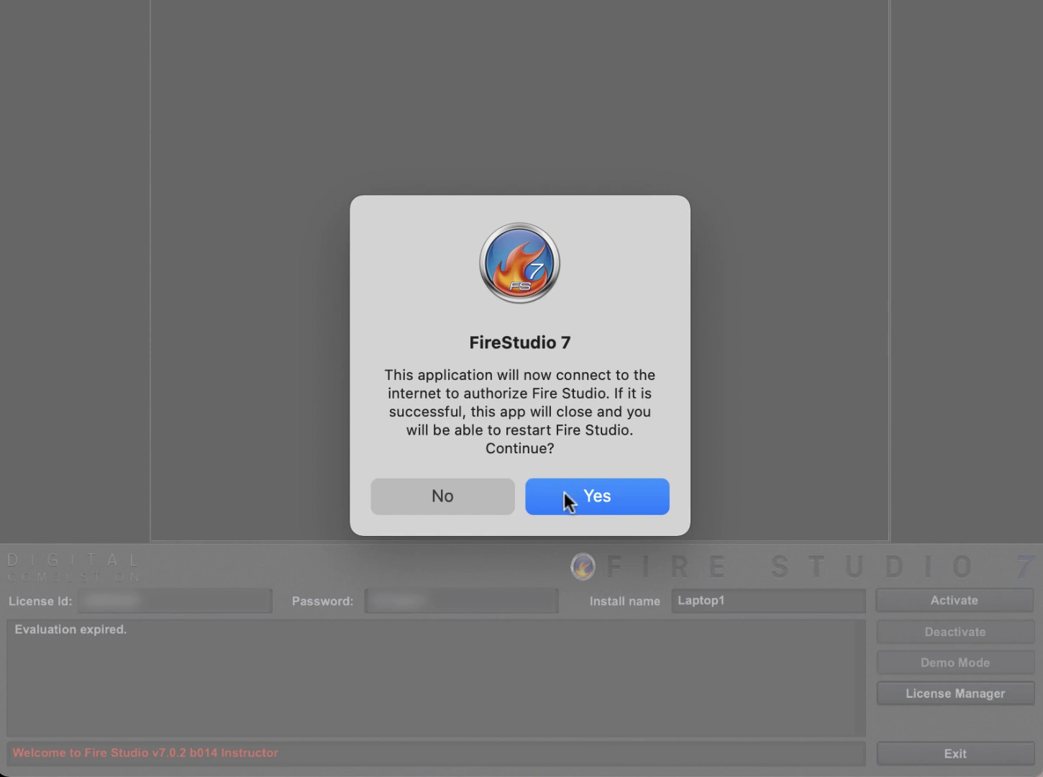
pyautogui.moveTo(622, 509)
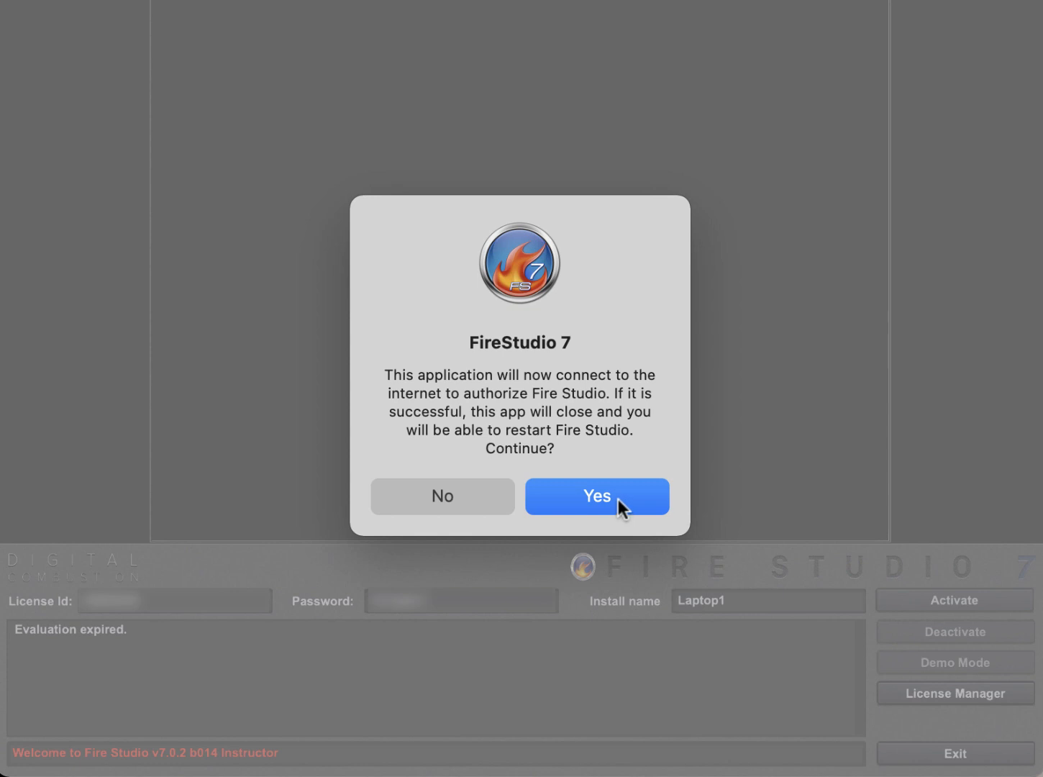
pyautogui.click(596, 496)
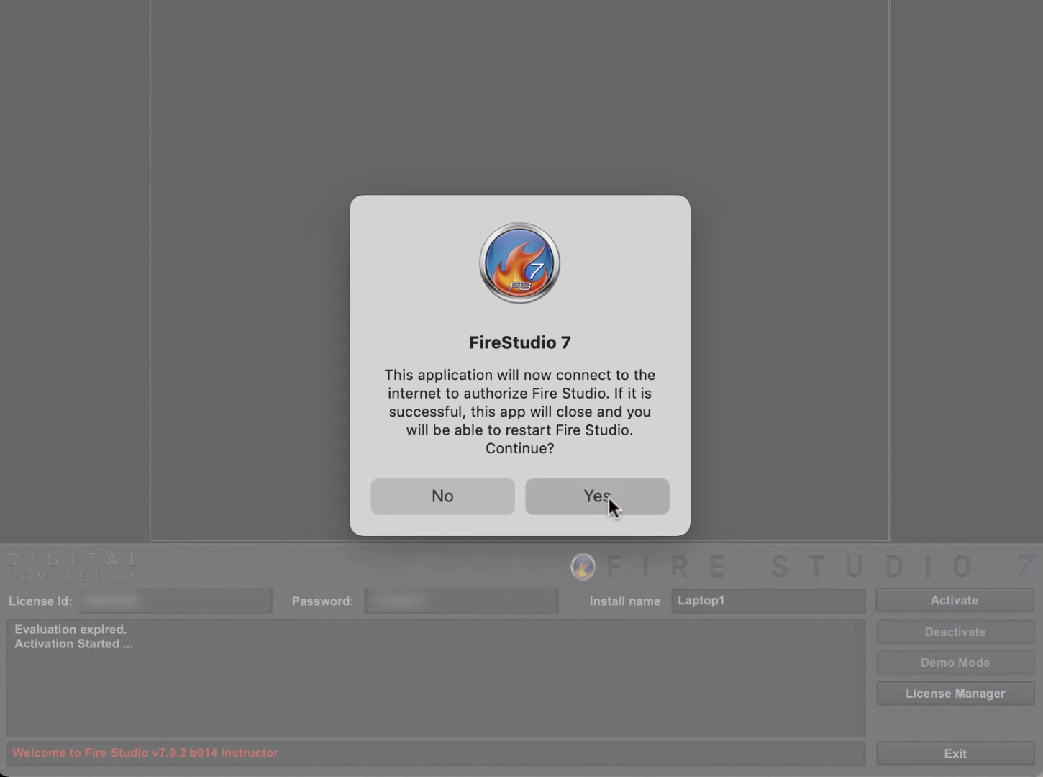
pyautogui.click(596, 496)
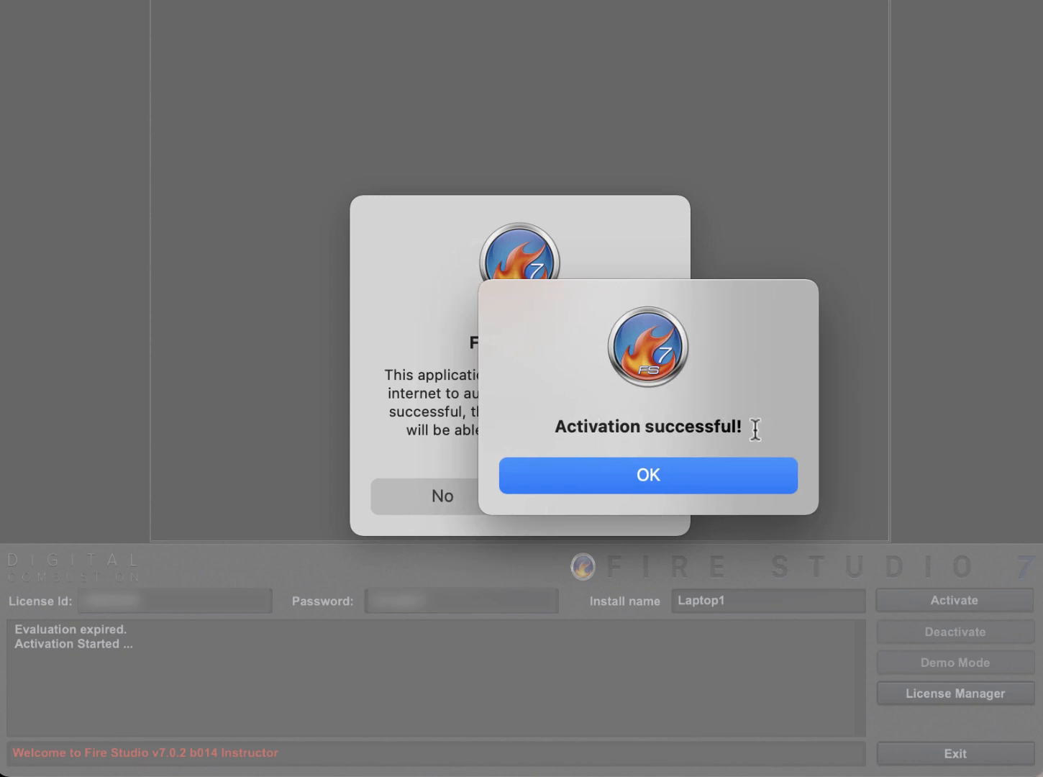
pyautogui.moveTo(589, 486)
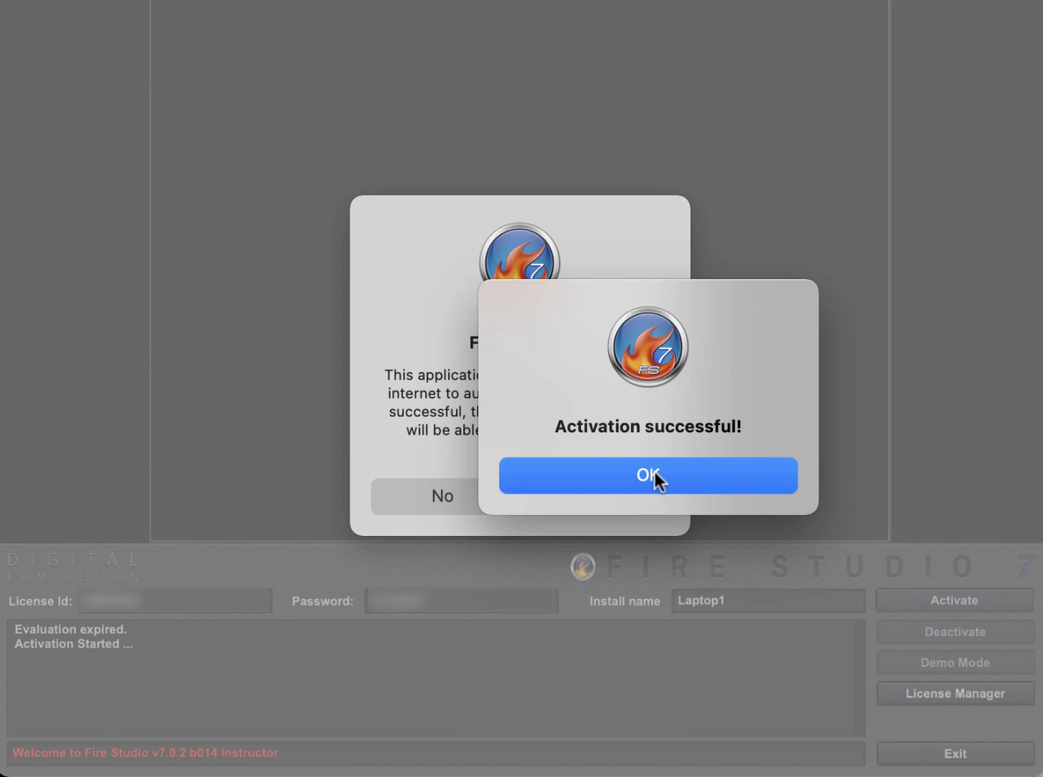
pyautogui.click(647, 474)
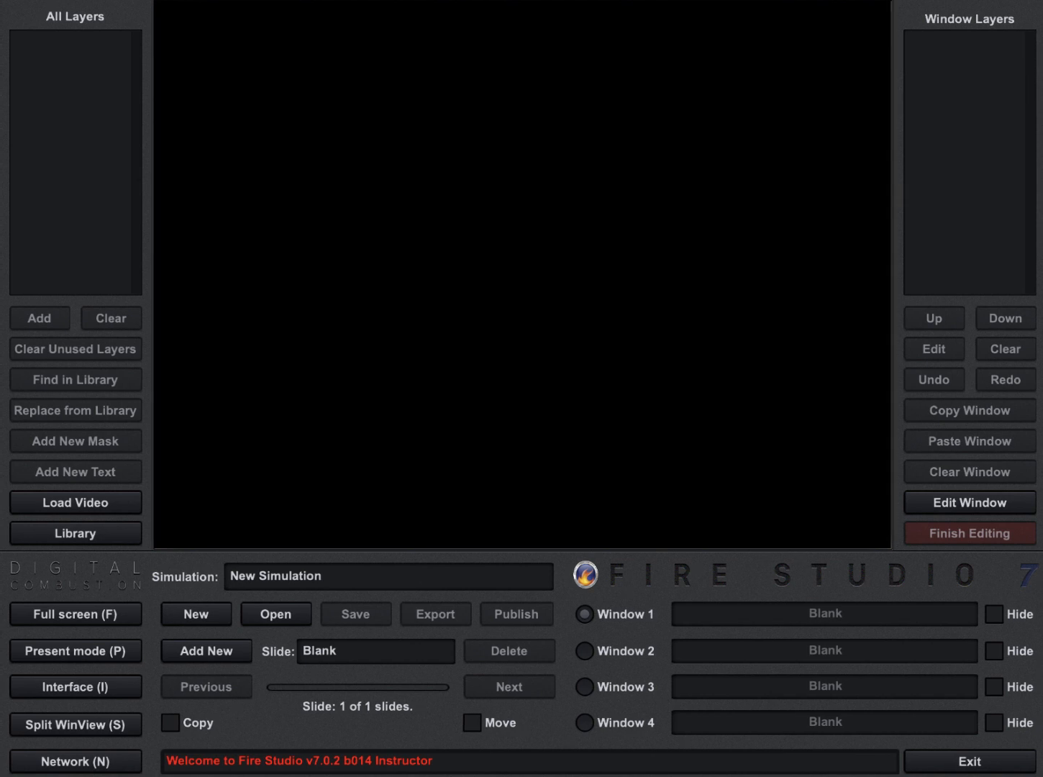
pyautogui.moveTo(630, 260)
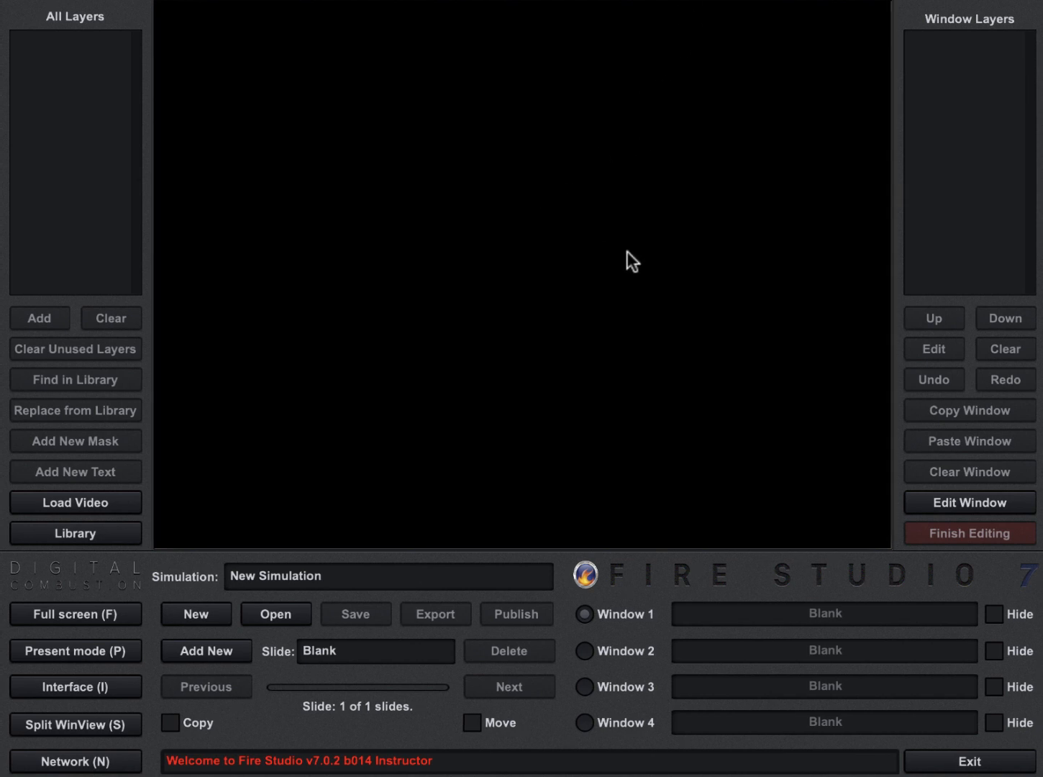
pyautogui.moveTo(385, 469)
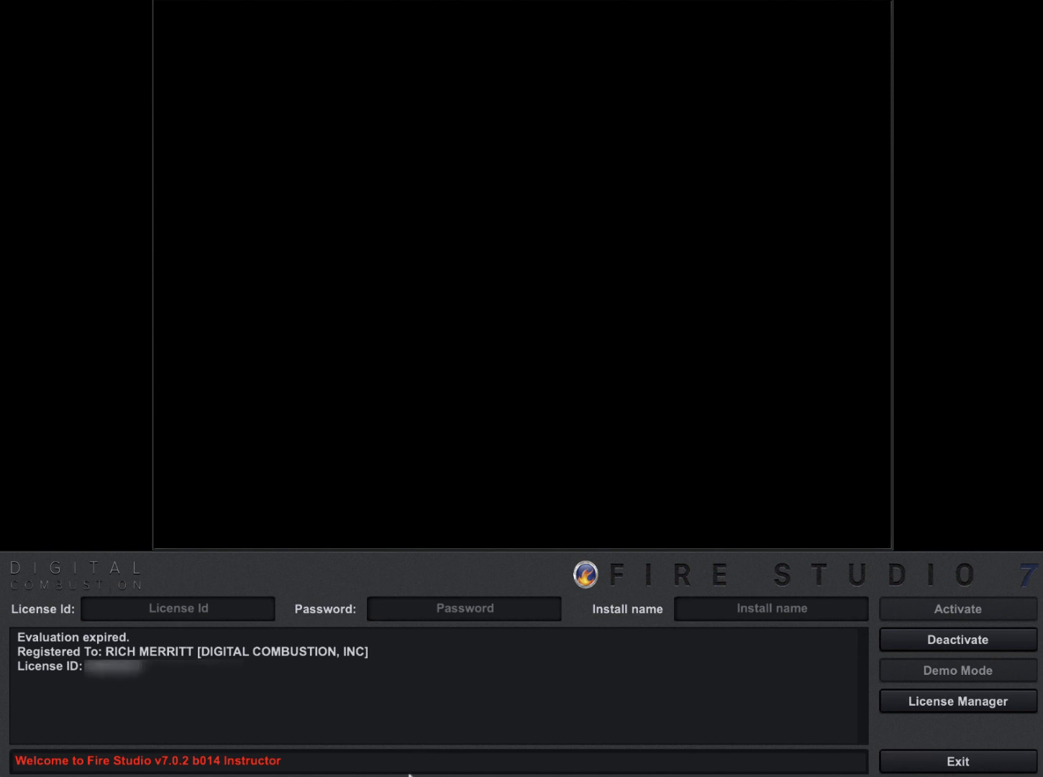
pyautogui.moveTo(438, 724)
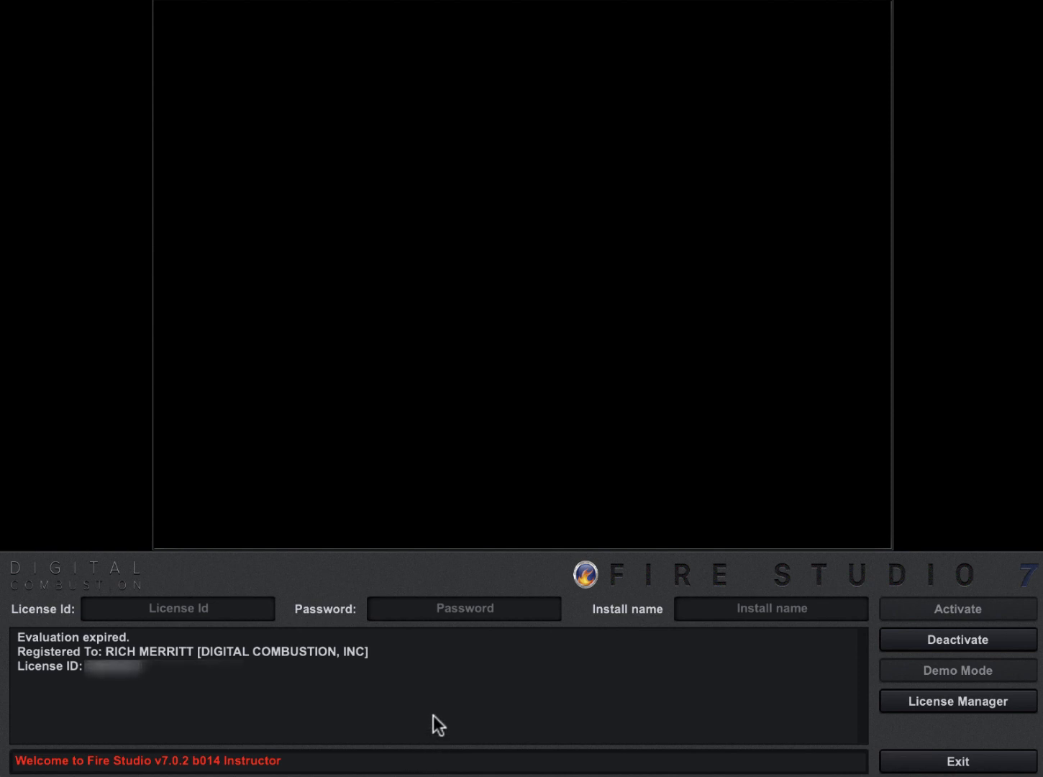
pyautogui.moveTo(467, 153)
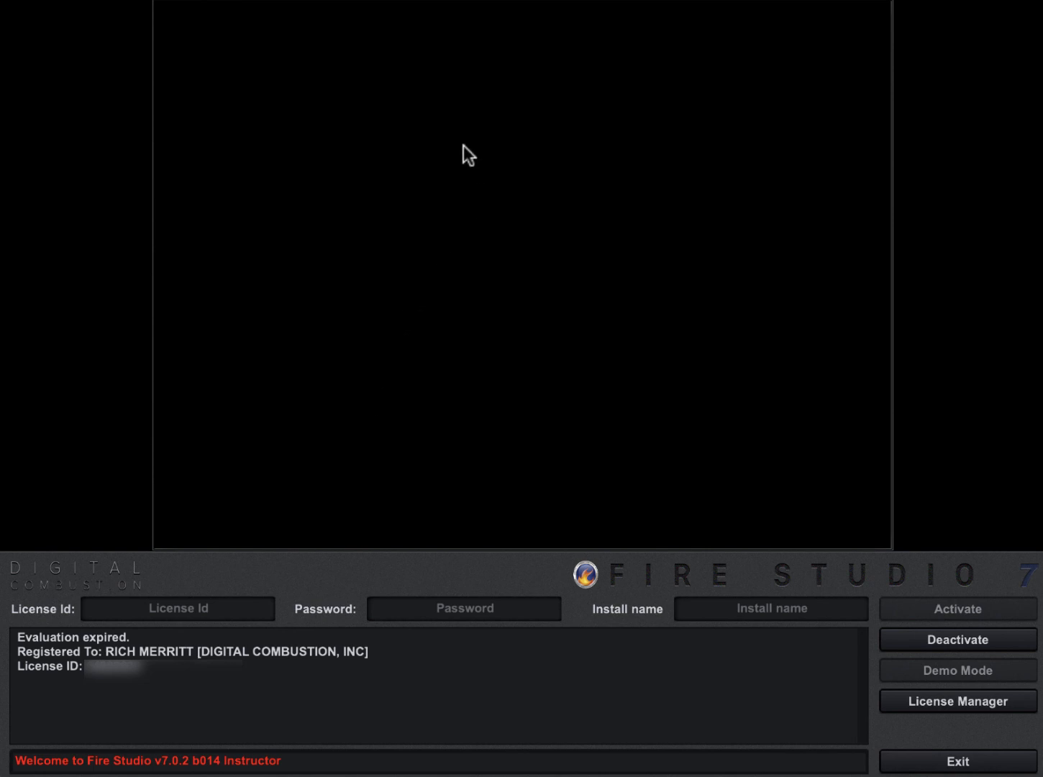
pyautogui.moveTo(373, 307)
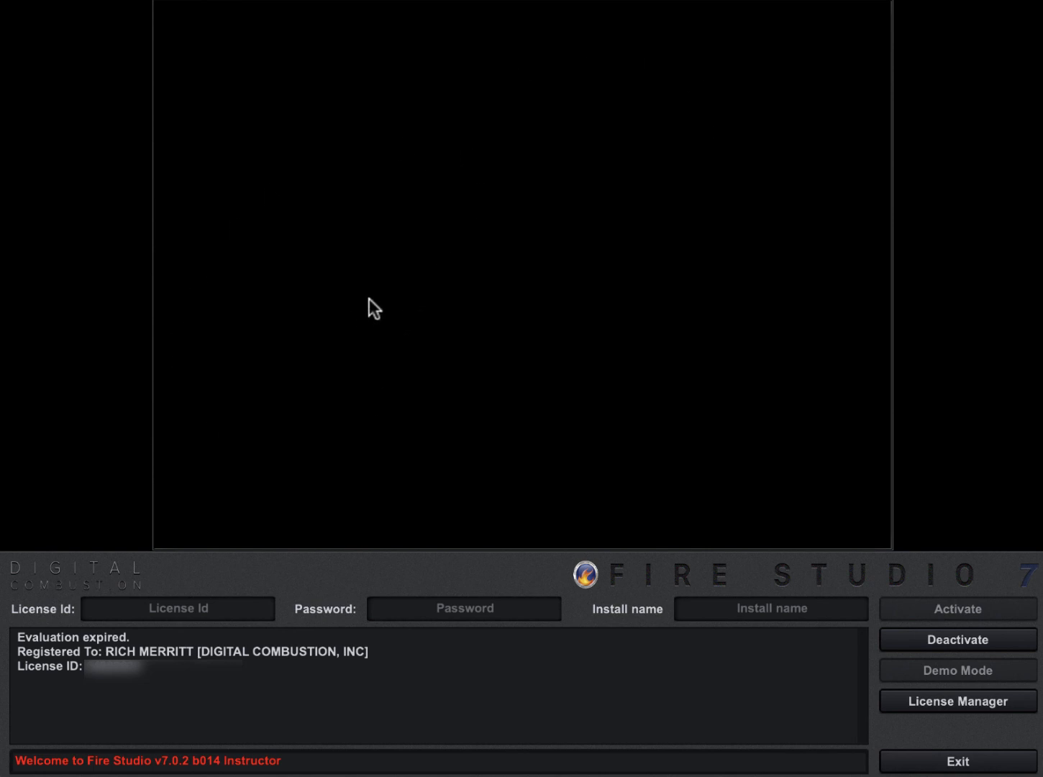
pyautogui.moveTo(909, 678)
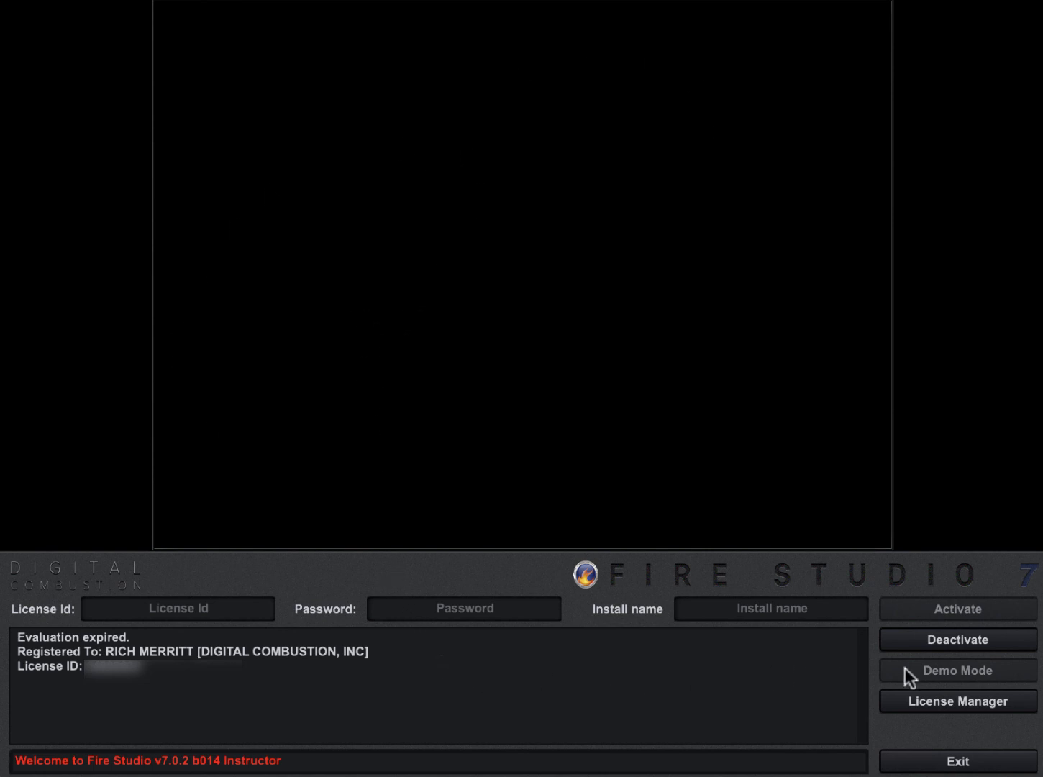
pyautogui.moveTo(931, 644)
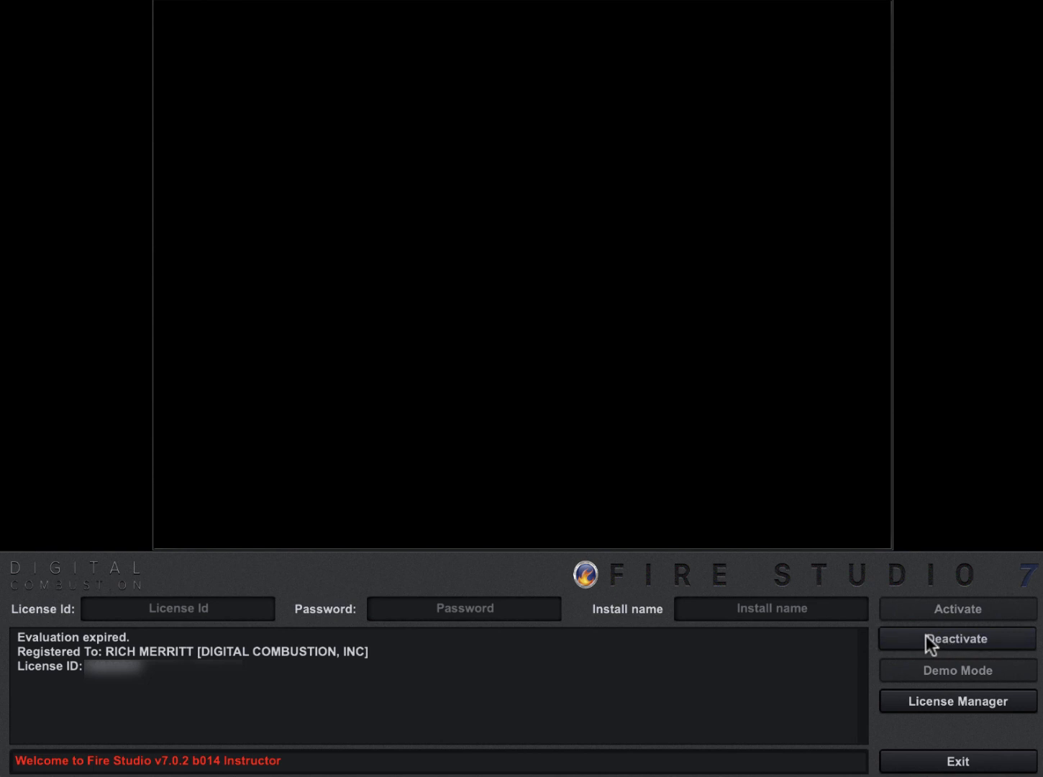